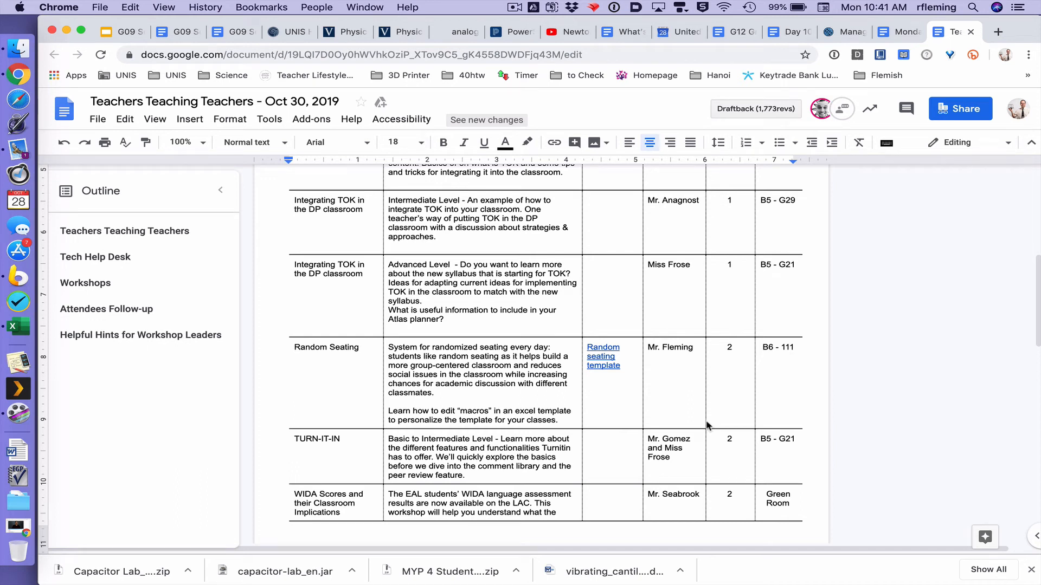
mouse_move(637, 362)
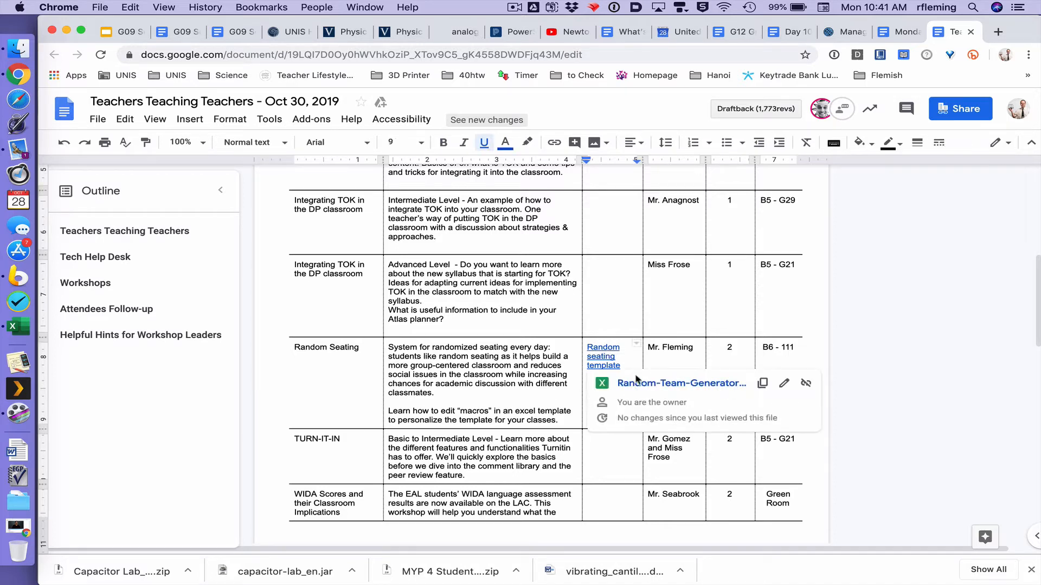
- Open the Random seating template link from the workshop schedule document
click(681, 383)
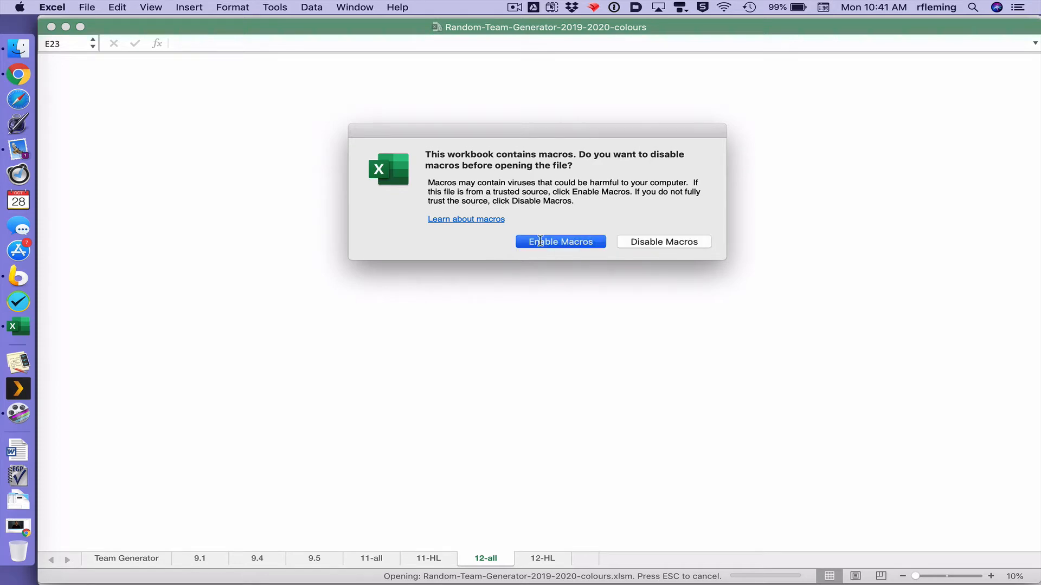
- Enable the workbook's macros and go to the 9.1 class sheet to rename it Eng10.4
click(559, 241)
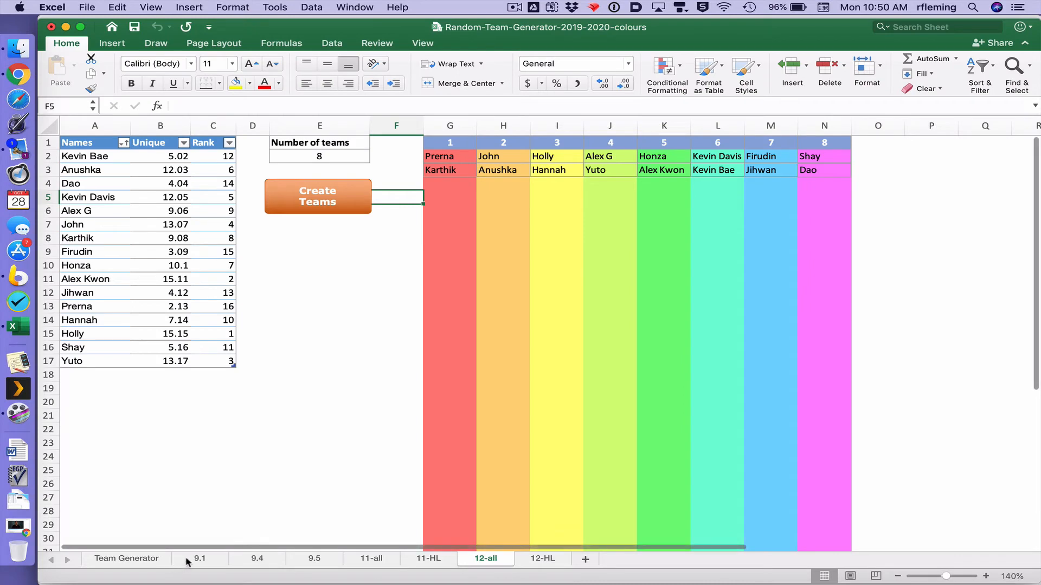
click(199, 558)
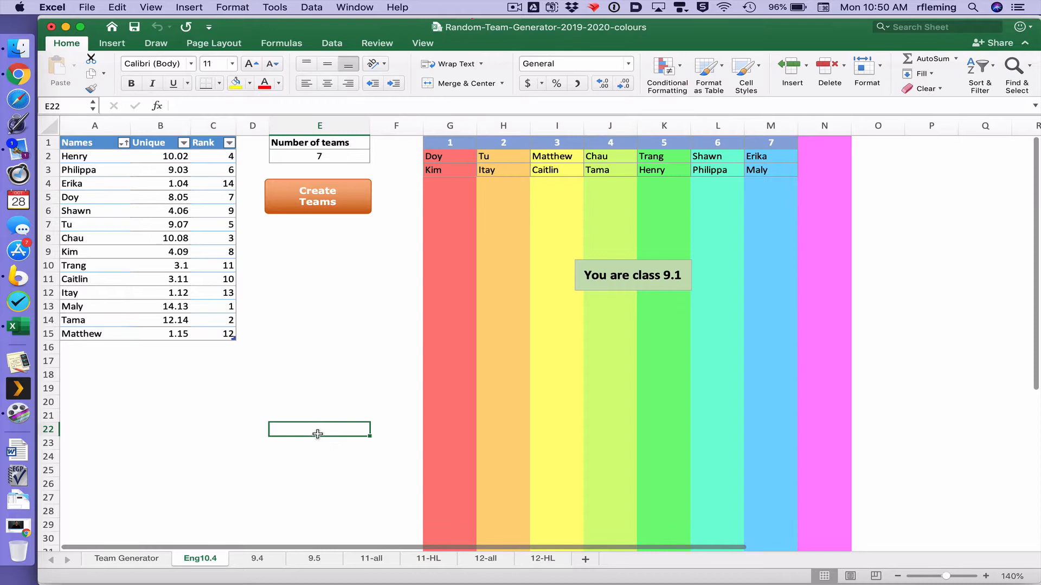
- Run Create Teams on the renamed sheet, triggering the 'Subscript out of range' error
click(318, 196)
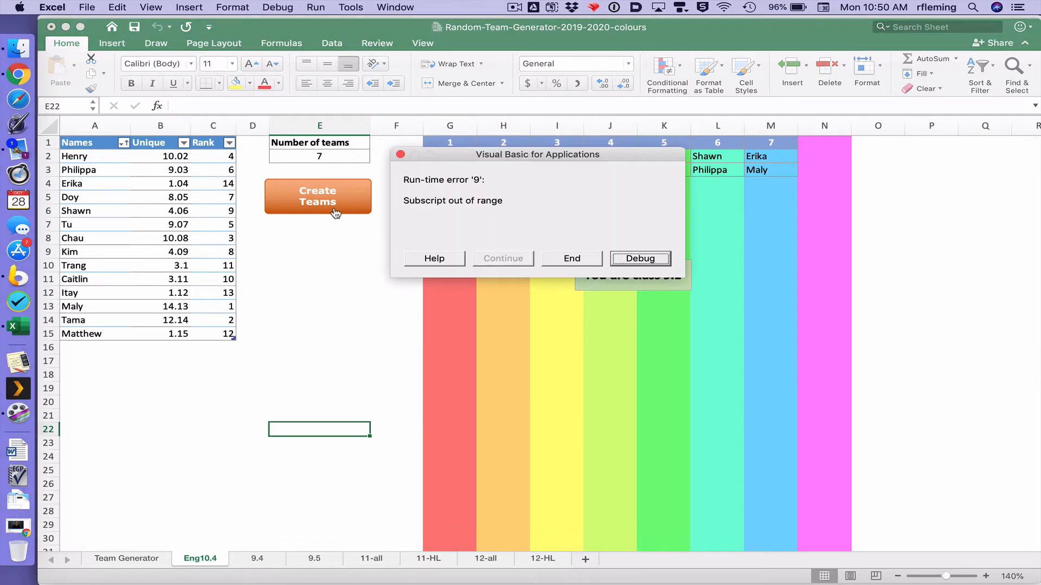
mouse_move(681, 291)
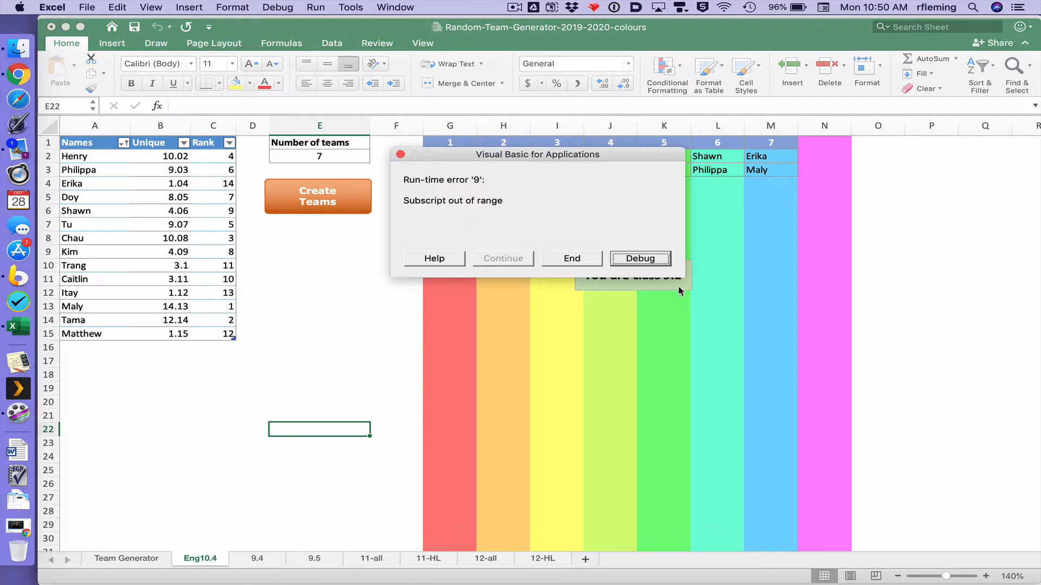
mouse_move(617, 241)
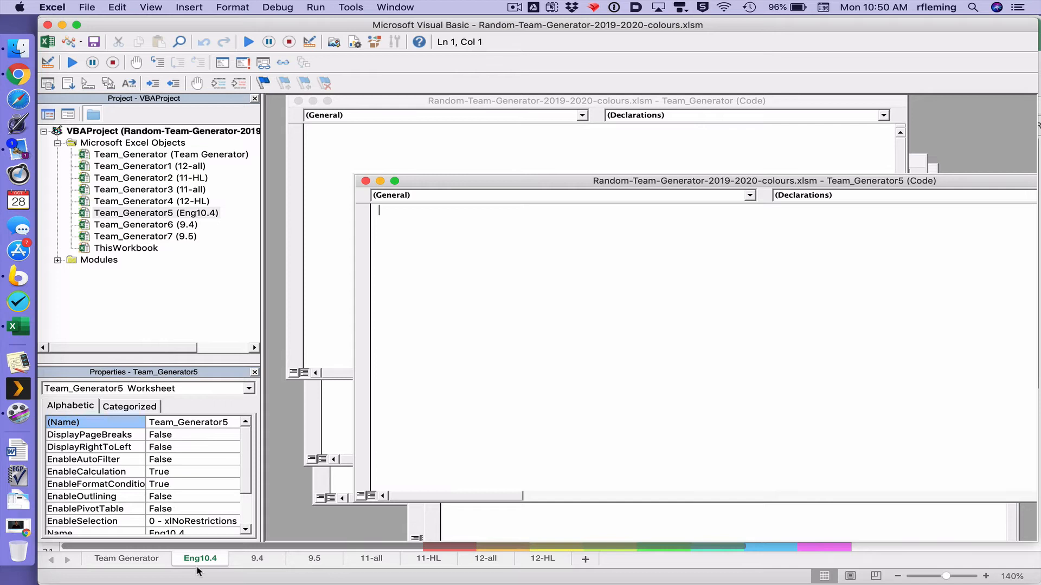
mouse_move(416, 556)
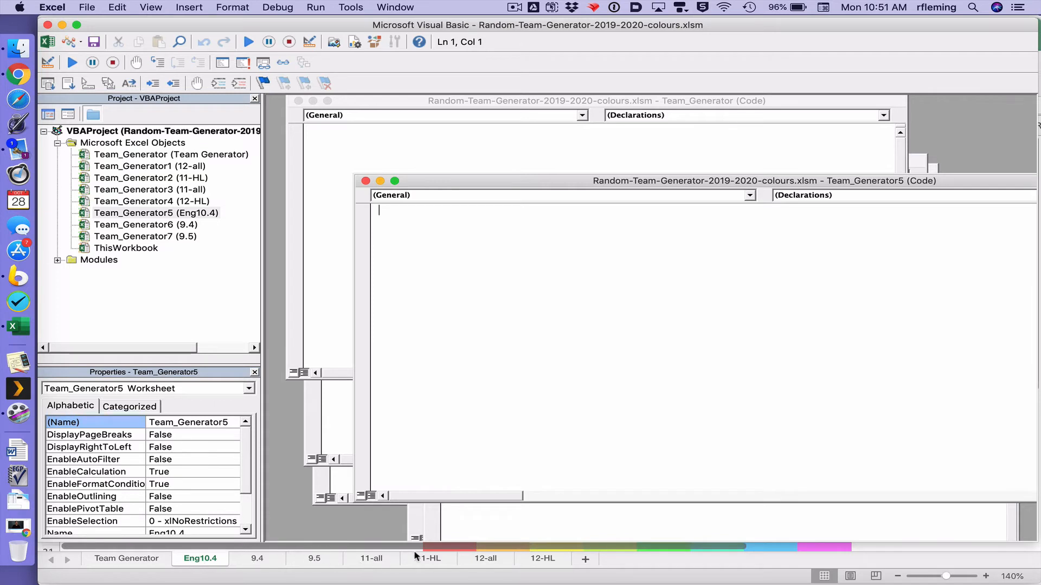
- In ModuleA, change Worksheets("9.1") to Worksheets("Eng10.4") so the macro recalculates the renamed sheet
click(57, 259)
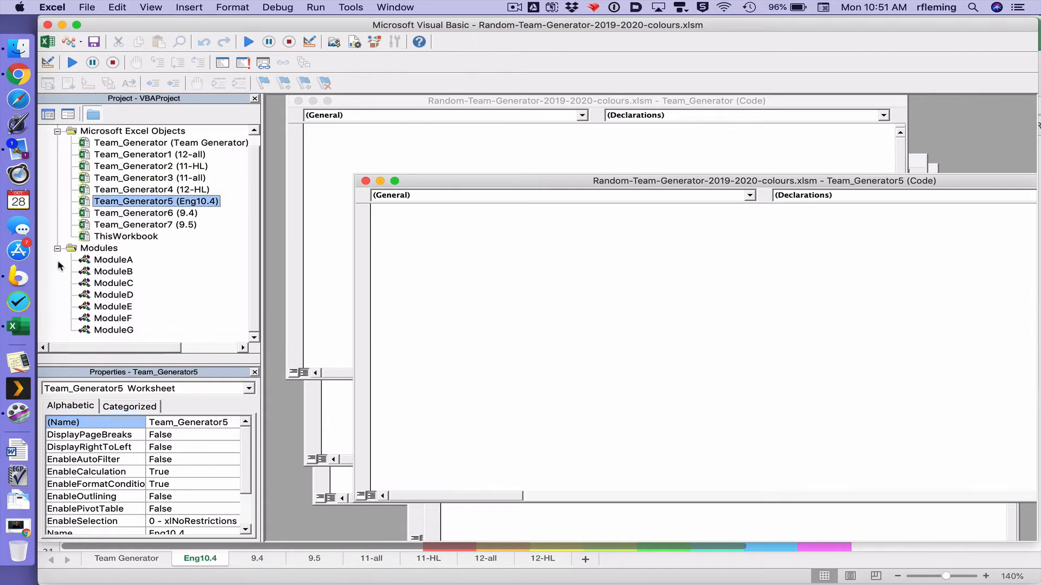
double_click(114, 260)
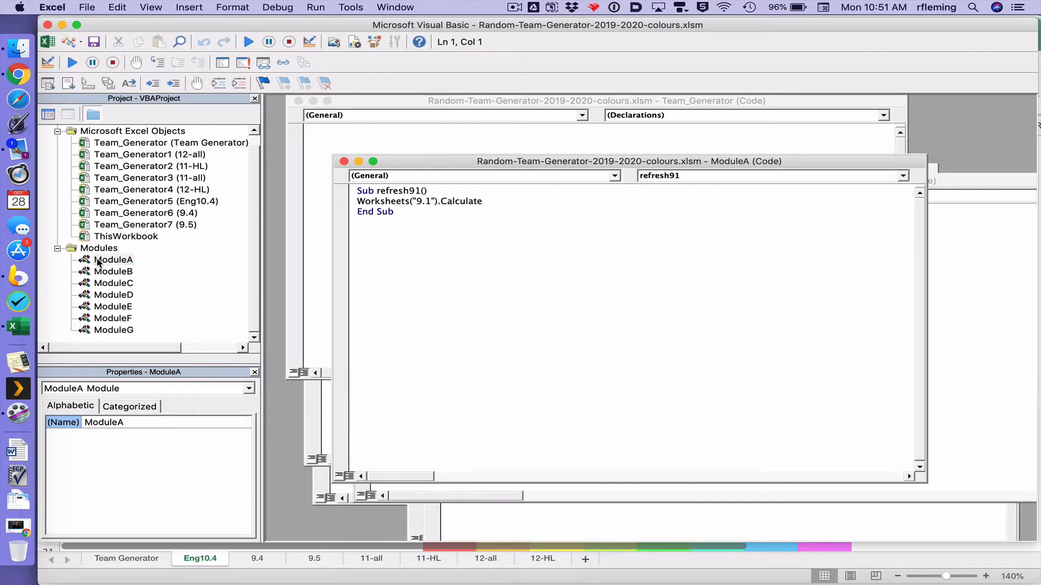
click(114, 259)
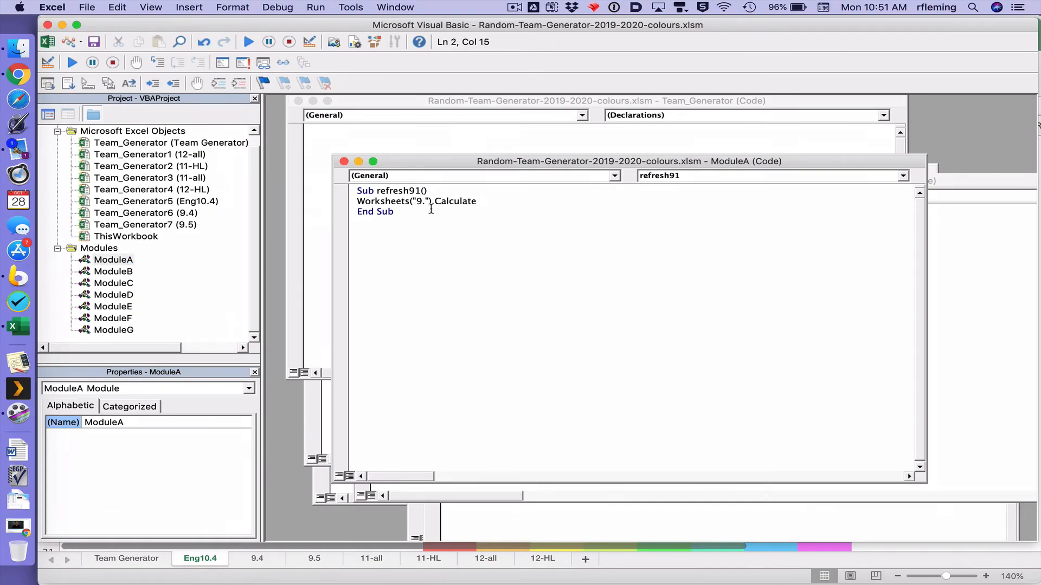
text(Eng10)
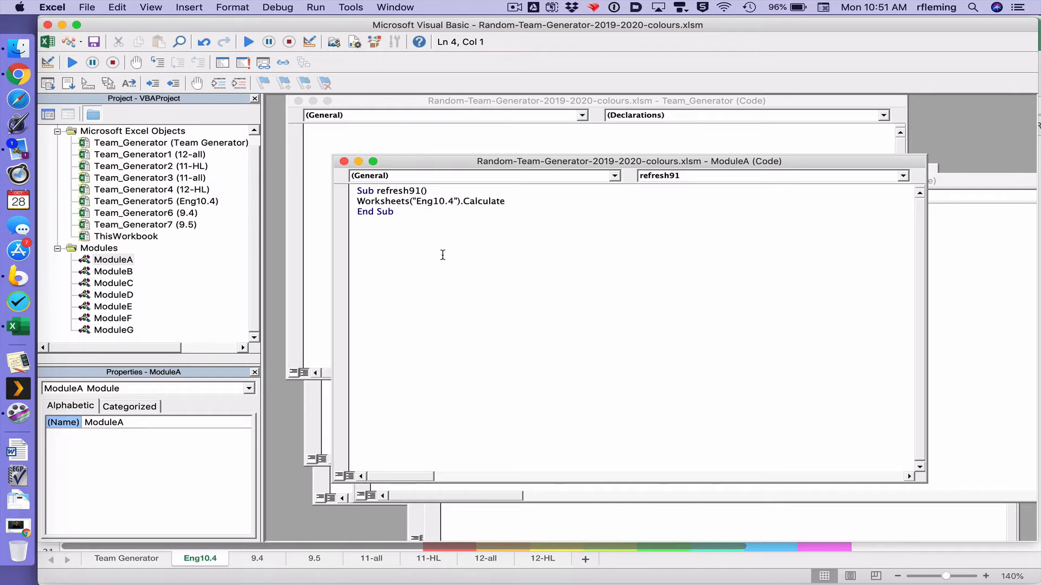
mouse_move(335, 185)
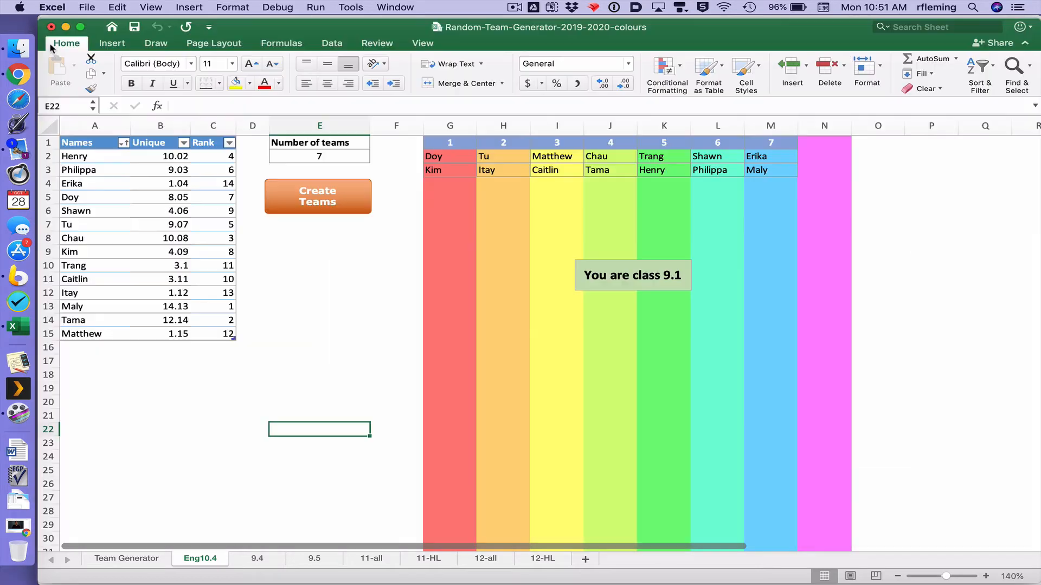
- Run Create Teams twice to reshuffle the Eng10.4 students into new random teams
click(318, 196)
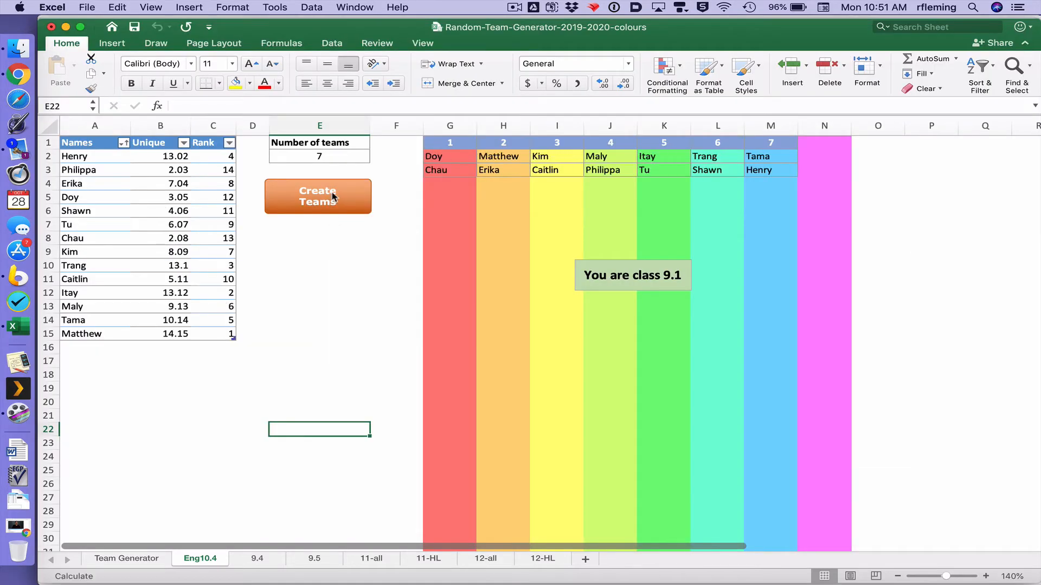
click(318, 196)
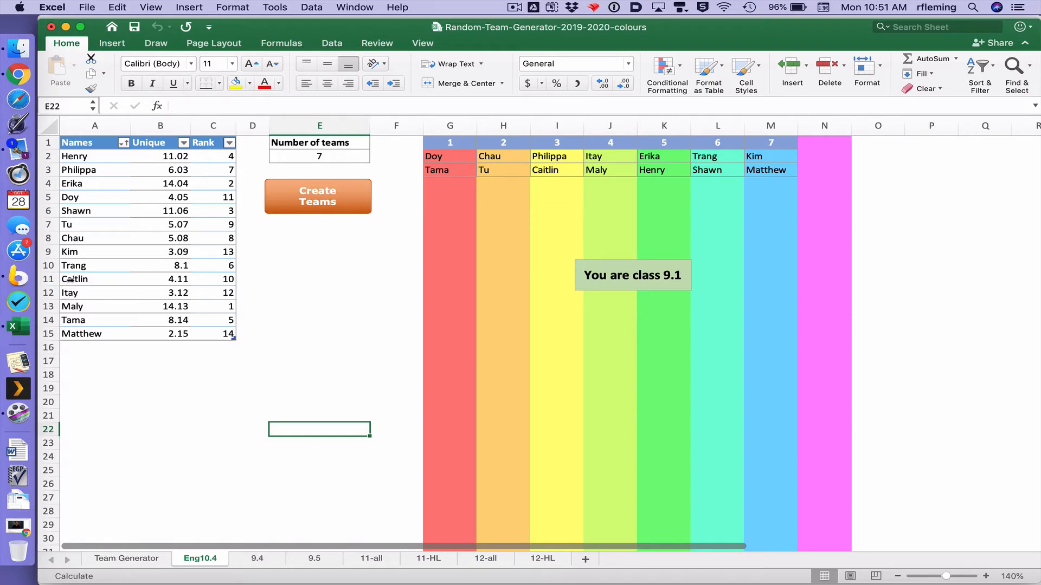
- Delete Caitlin's row 11 from the Eng10.4 class list, leaving 13 students
click(318, 196)
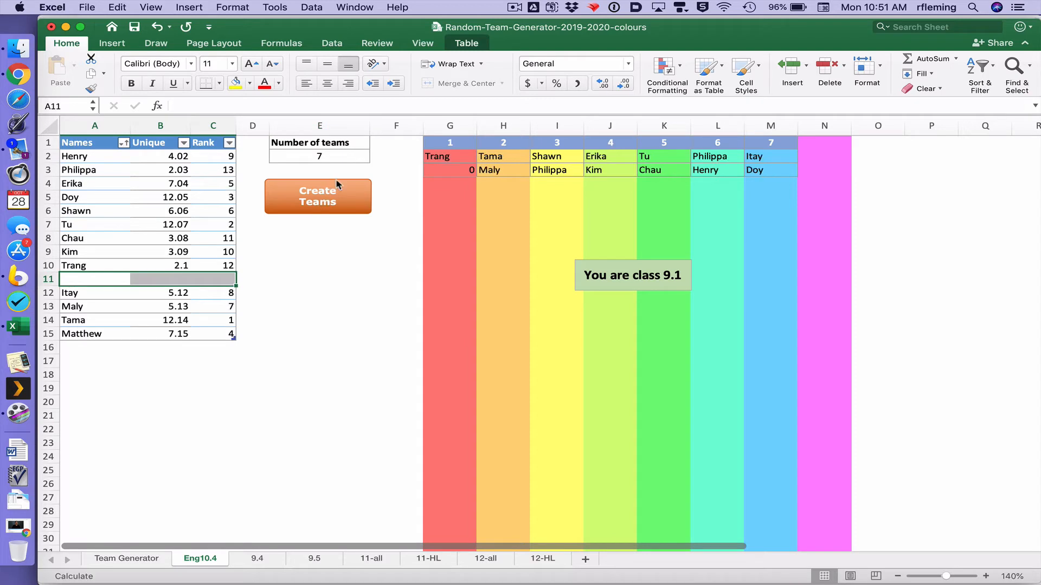
click(318, 196)
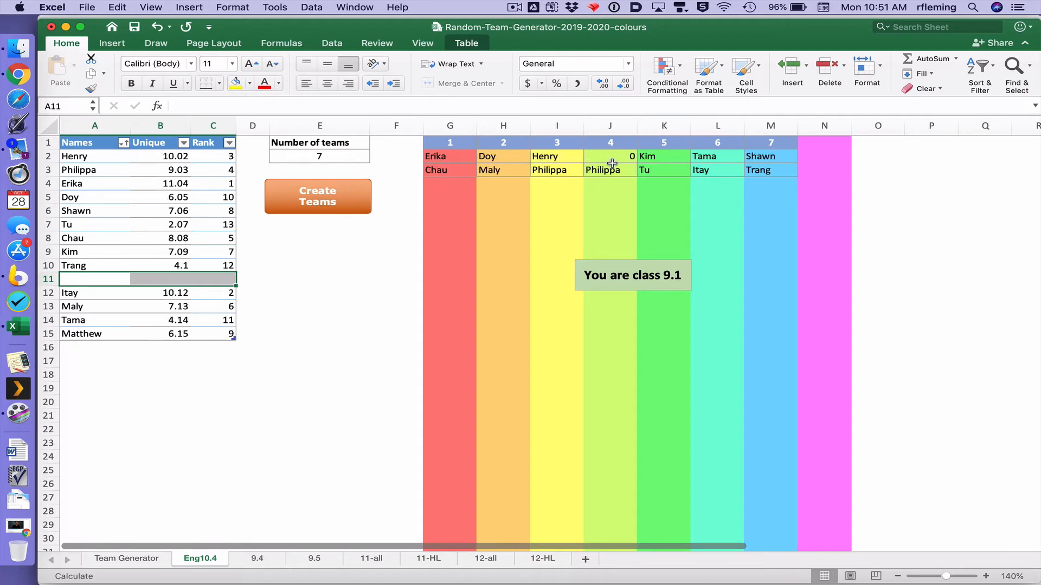
text(Caitlin)
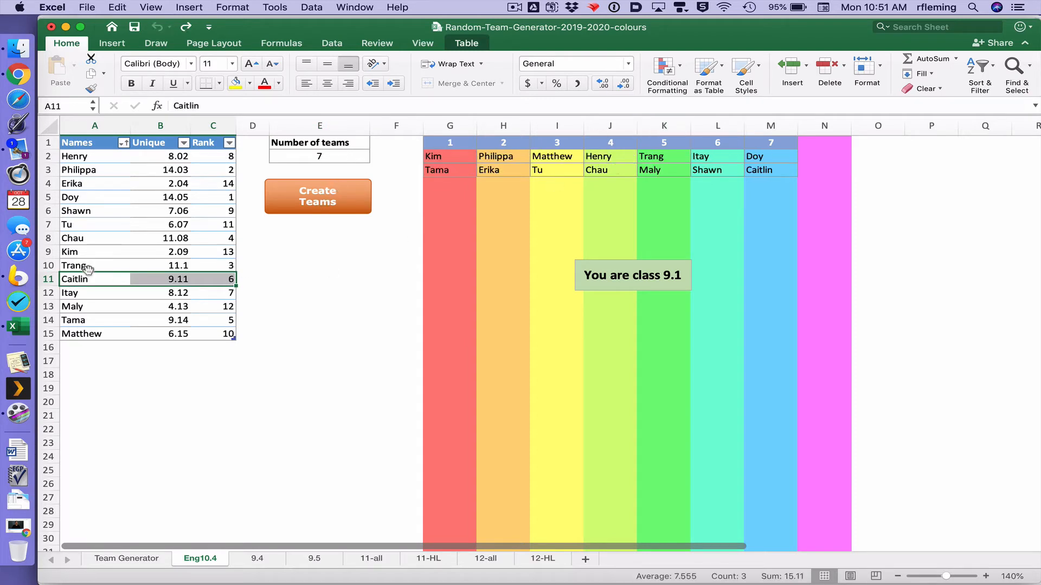
right_click(48, 278)
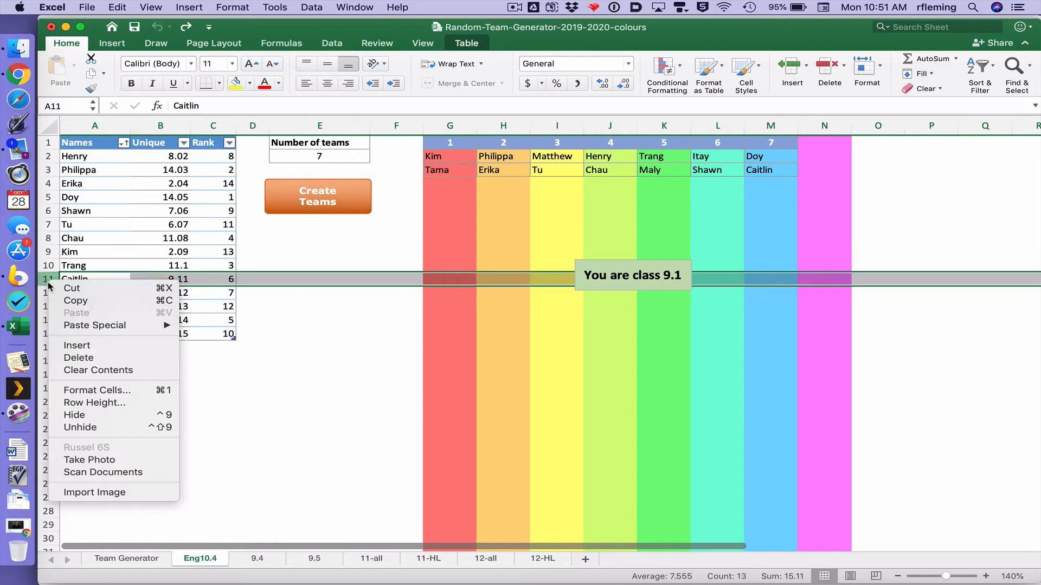
mouse_move(78, 358)
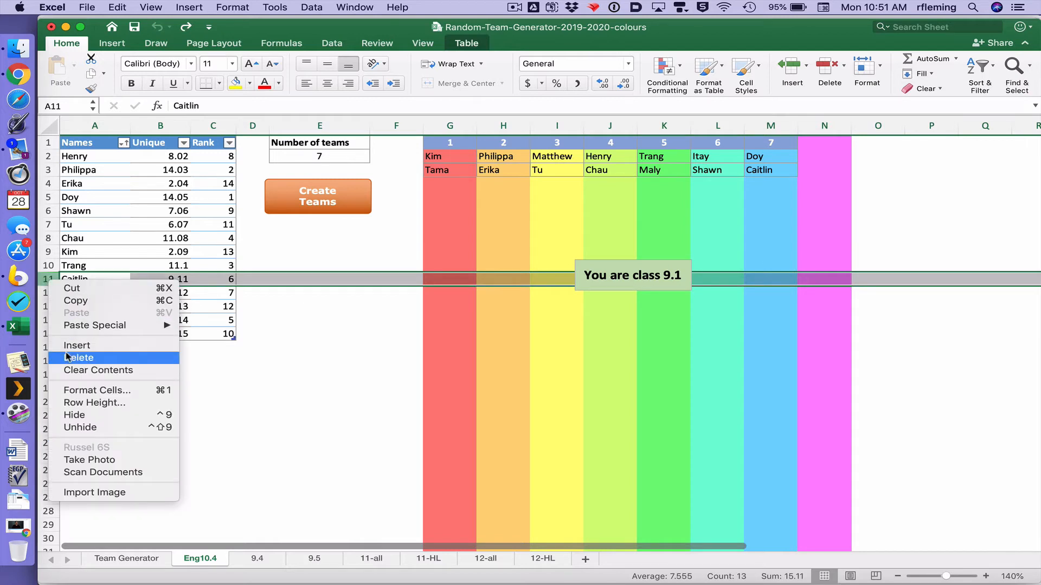
click(78, 357)
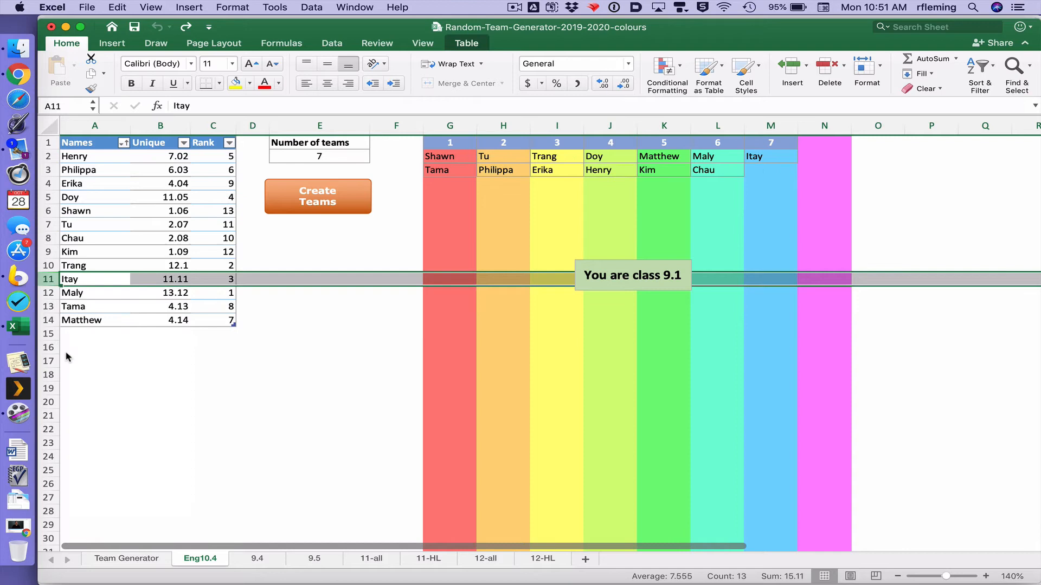
- Regenerate the random teams twice from the shortened list
click(317, 197)
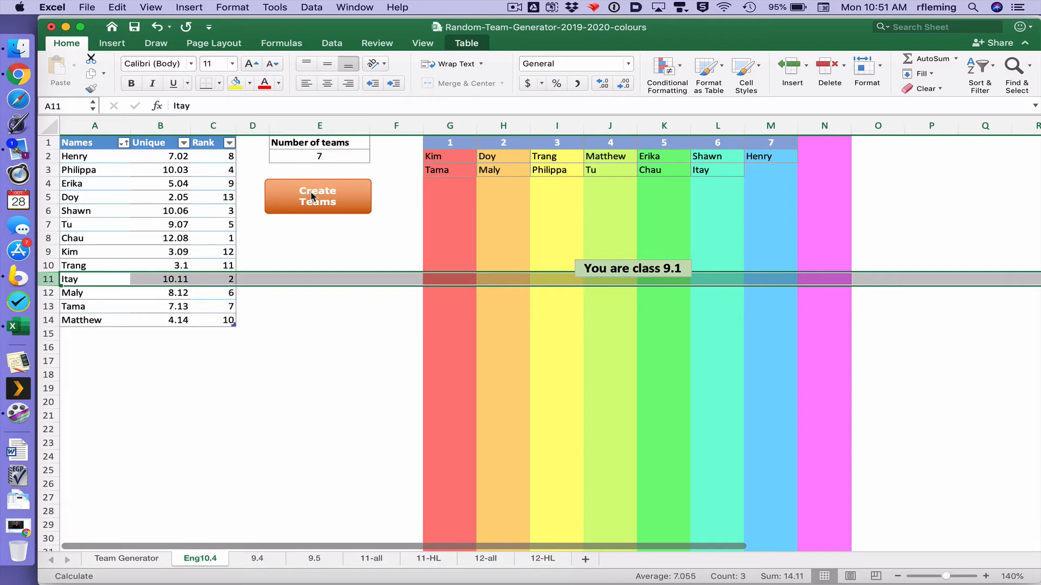
click(318, 196)
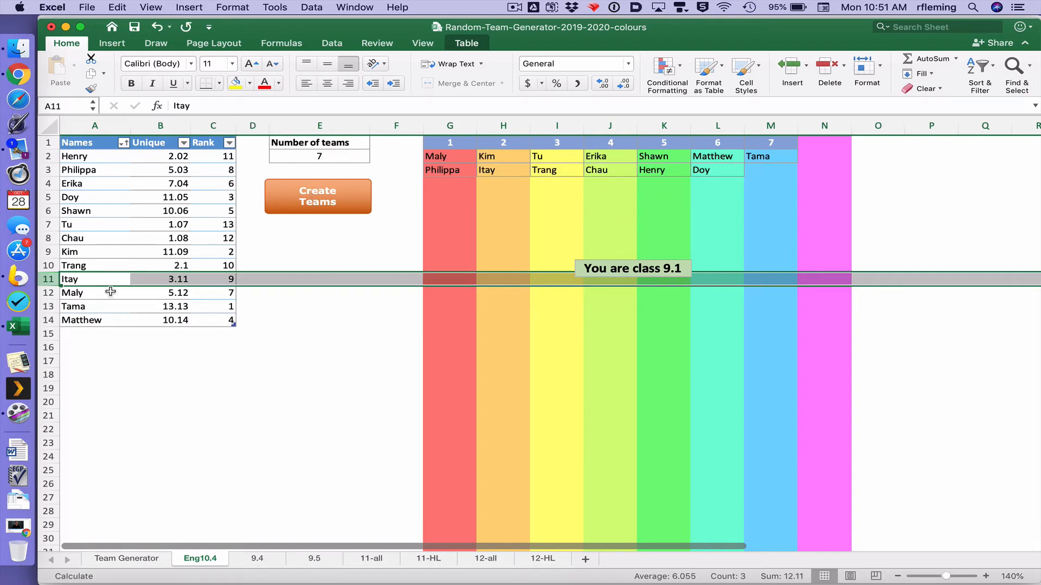
mouse_move(69, 291)
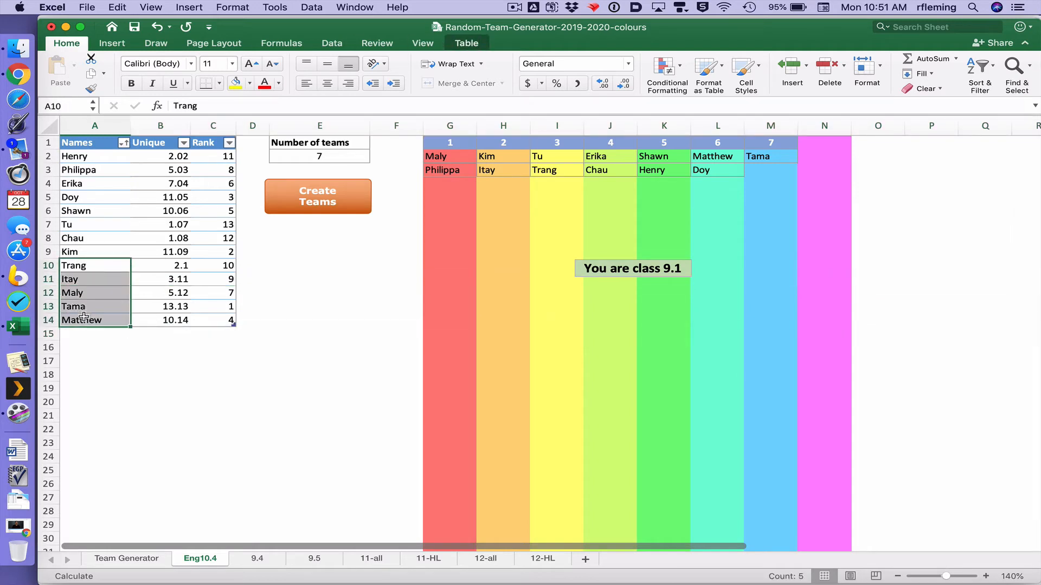
- Regenerate teams repeatedly with rows 10–14 cleared to test how blank rows are handled
click(317, 196)
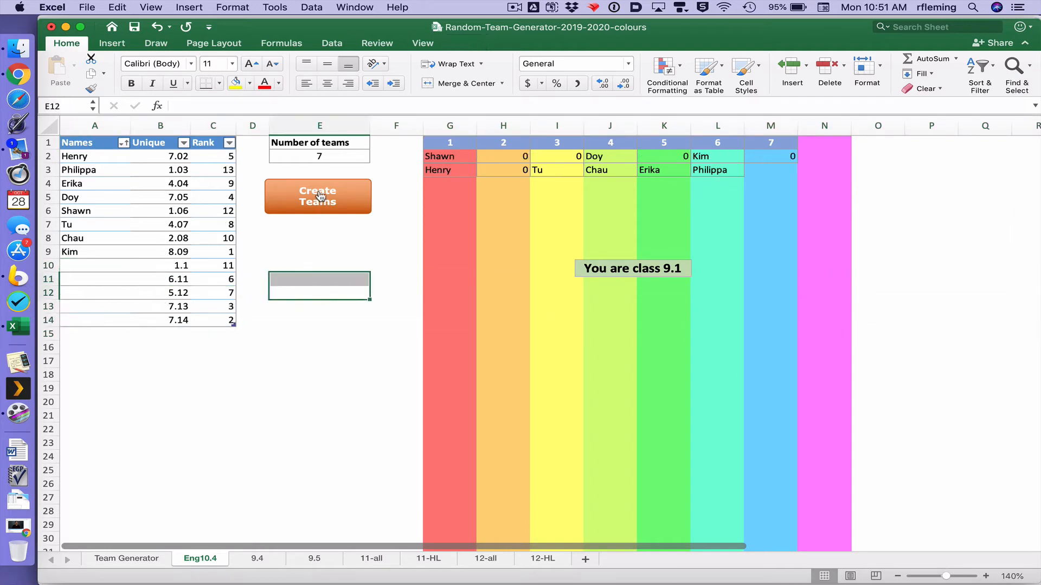
click(318, 197)
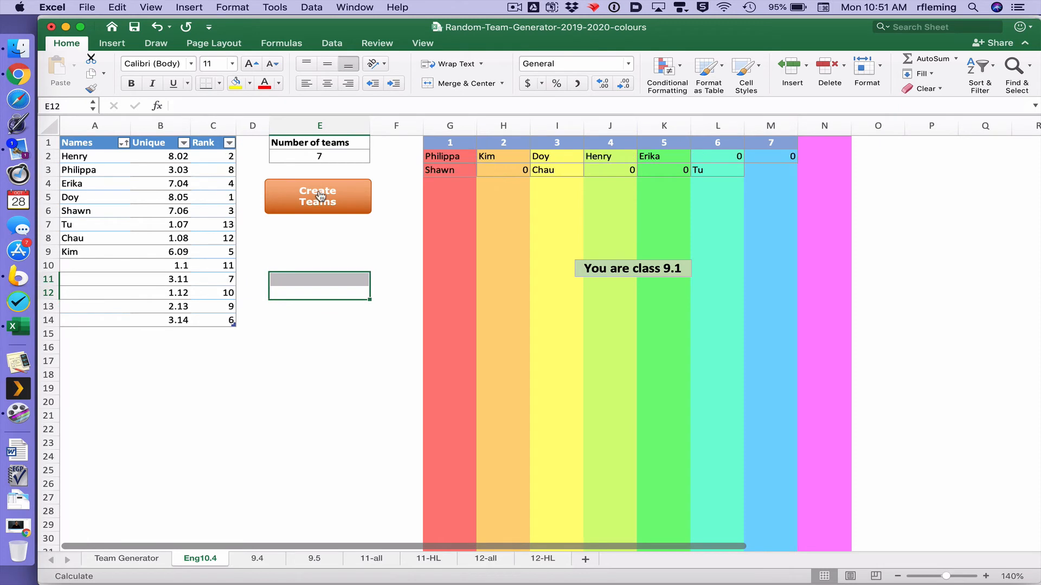
mouse_move(82, 266)
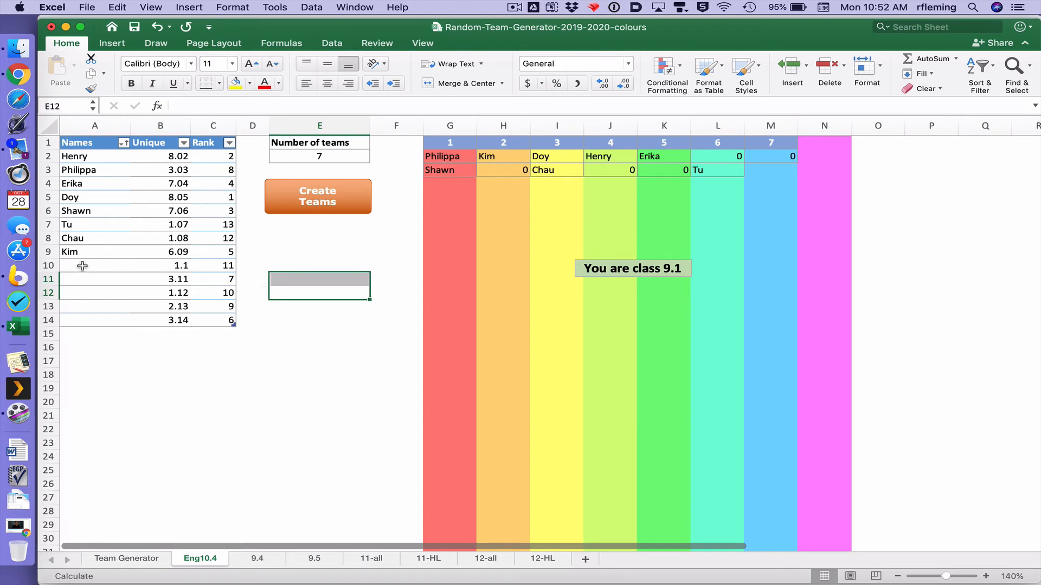
click(317, 196)
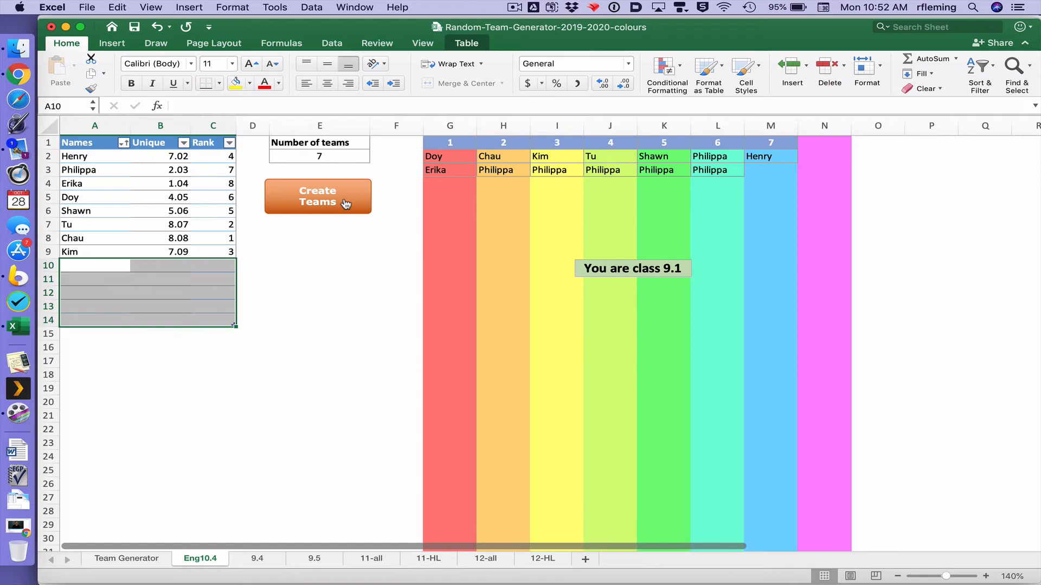
click(318, 196)
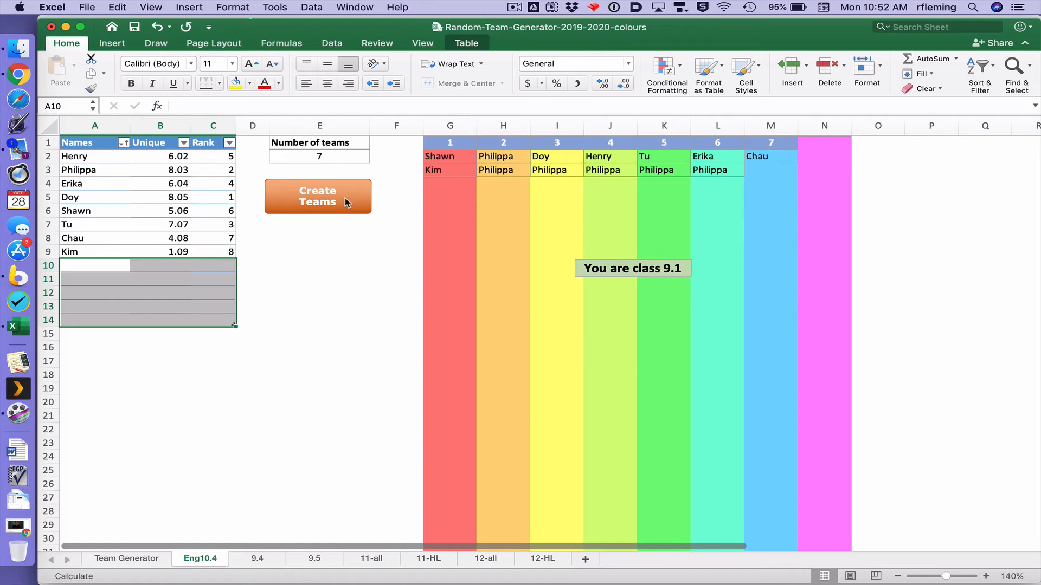
click(317, 196)
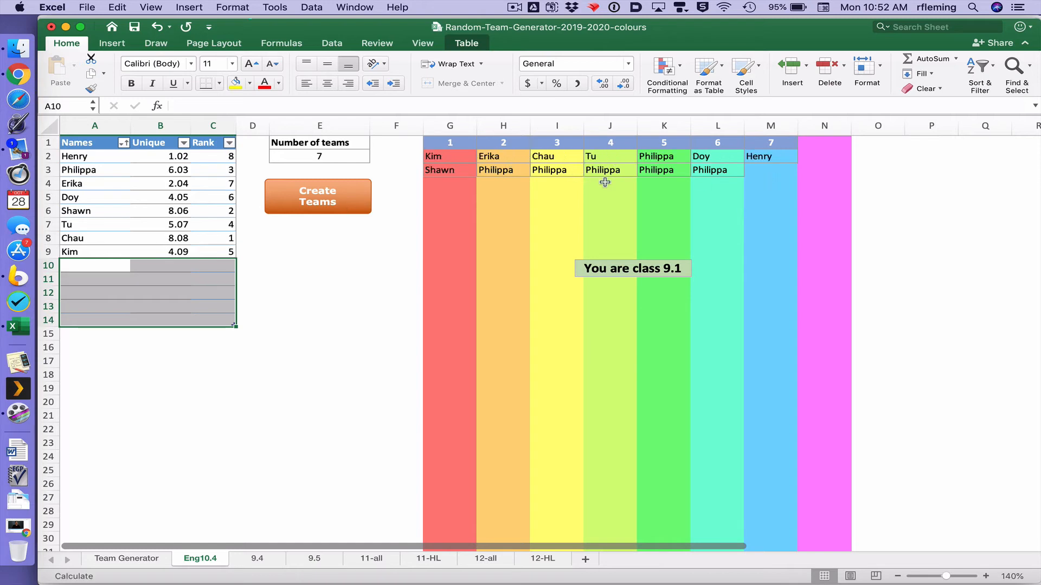
click(318, 197)
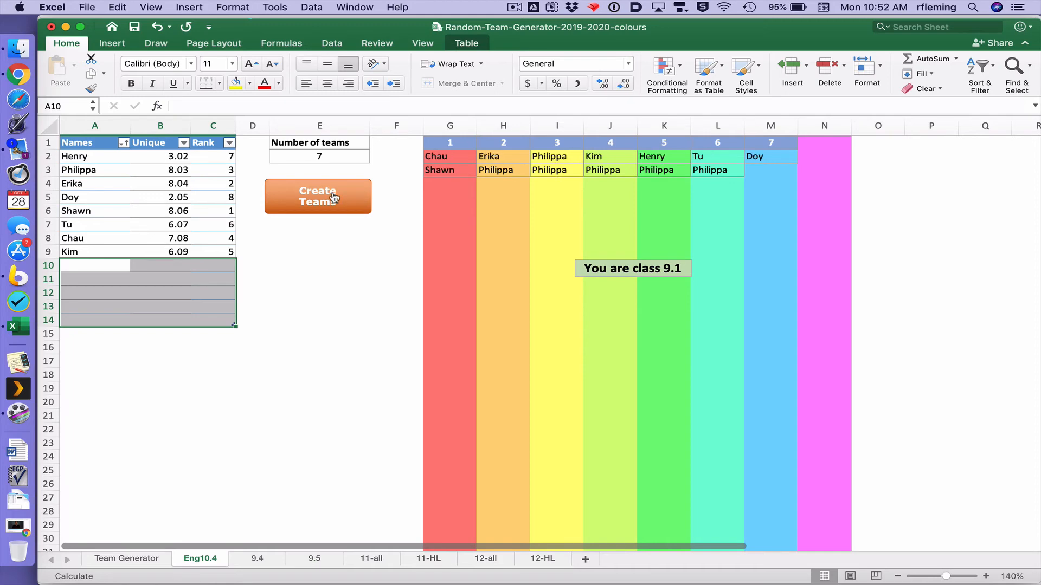
click(317, 196)
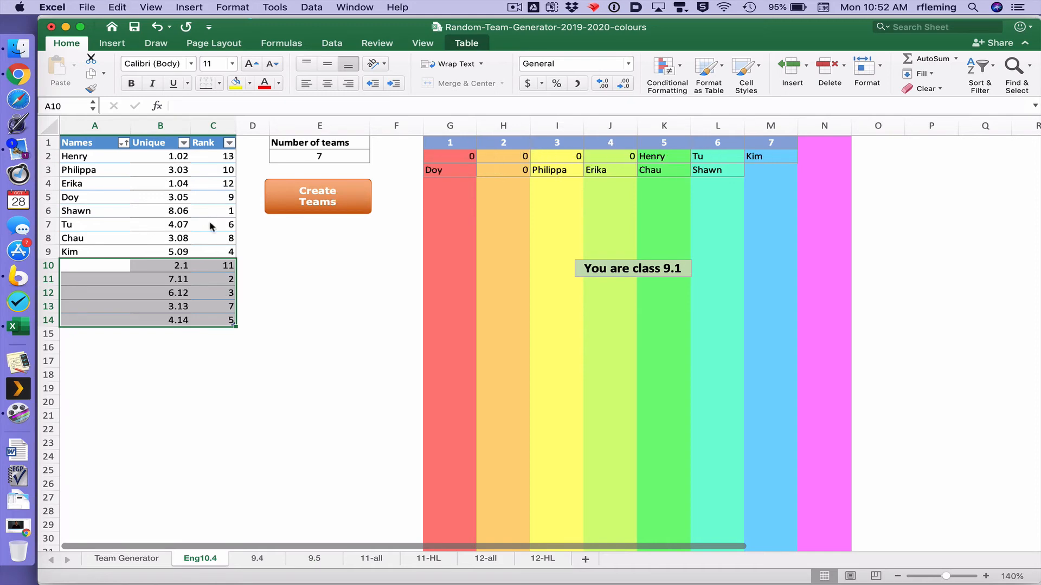
- Restore the last five names without Philippa and regenerate teams for the twelve-student list
click(318, 196)
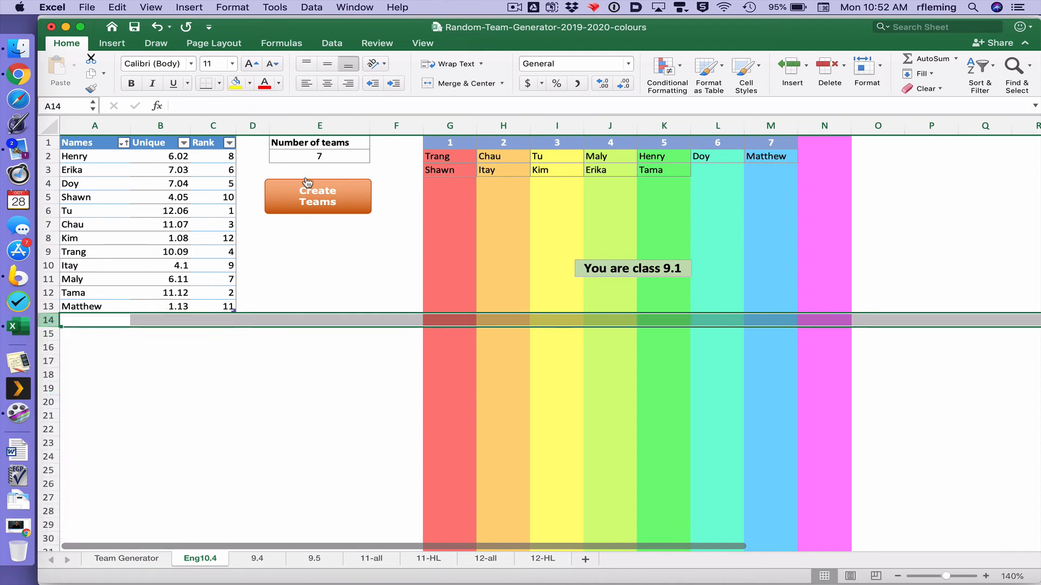
click(317, 197)
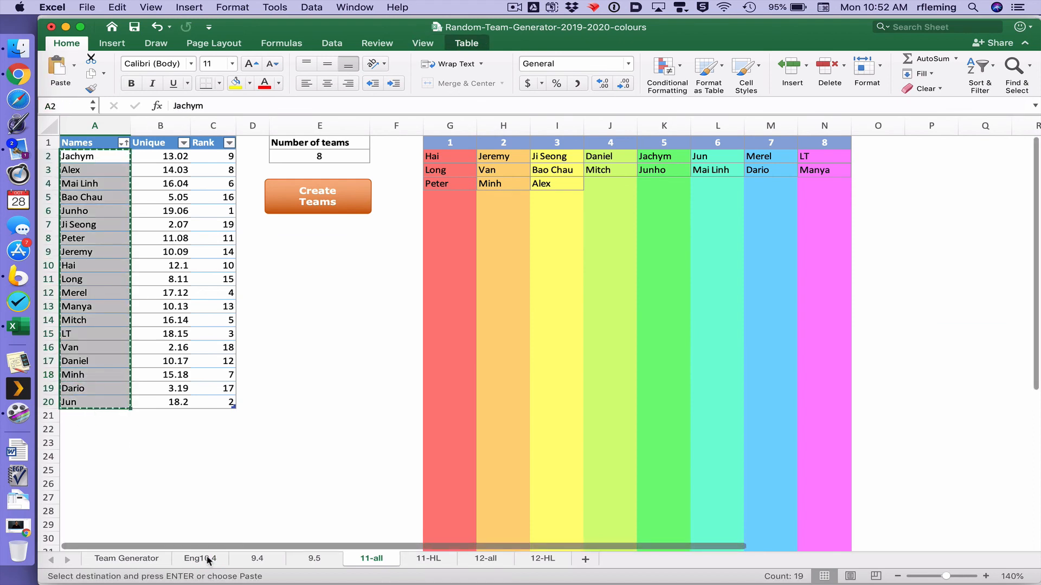
- Paste the nineteen 11-all names into Eng10.4 at A2 and generate teams from them
click(199, 559)
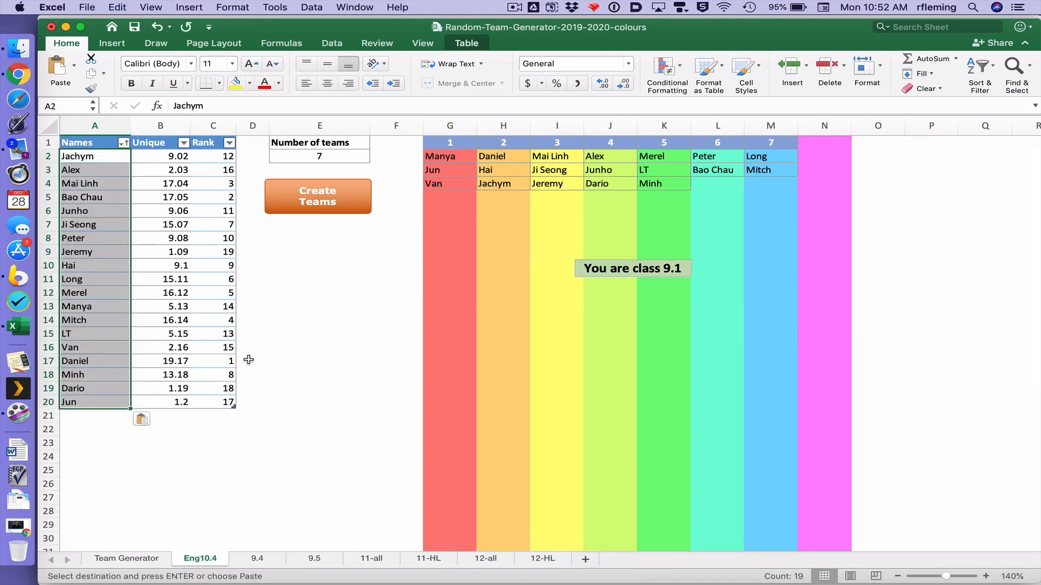
click(318, 196)
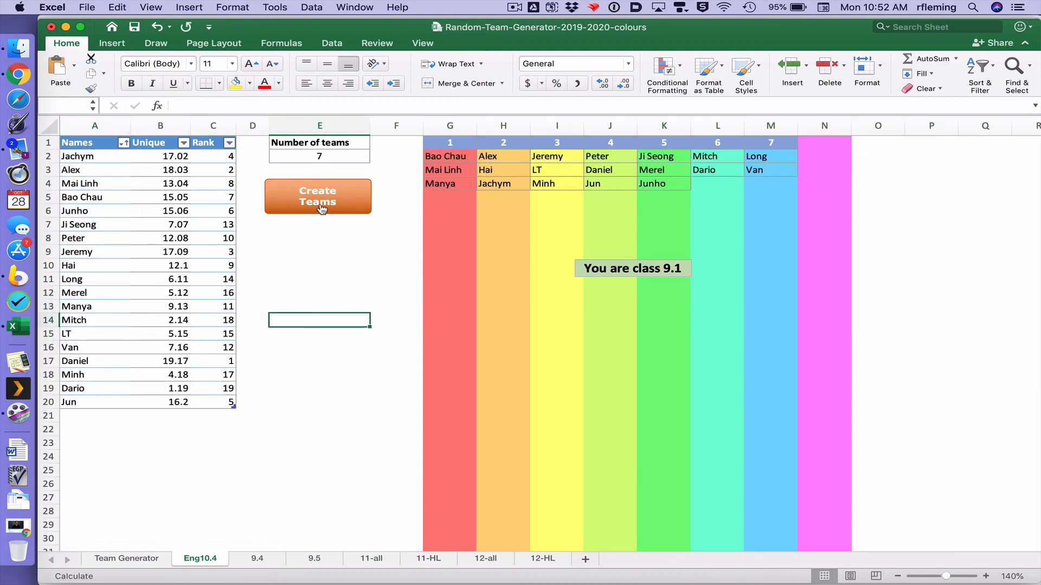